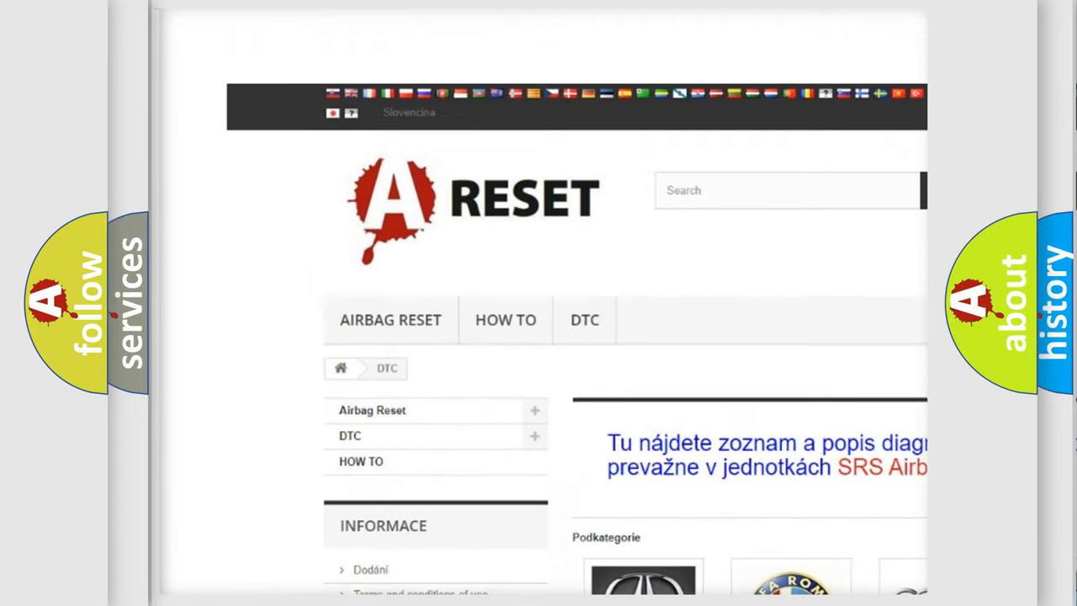
Pick LINCOLN from the DTC brand grid and browse its airbag trouble code list
scroll("down", 3)
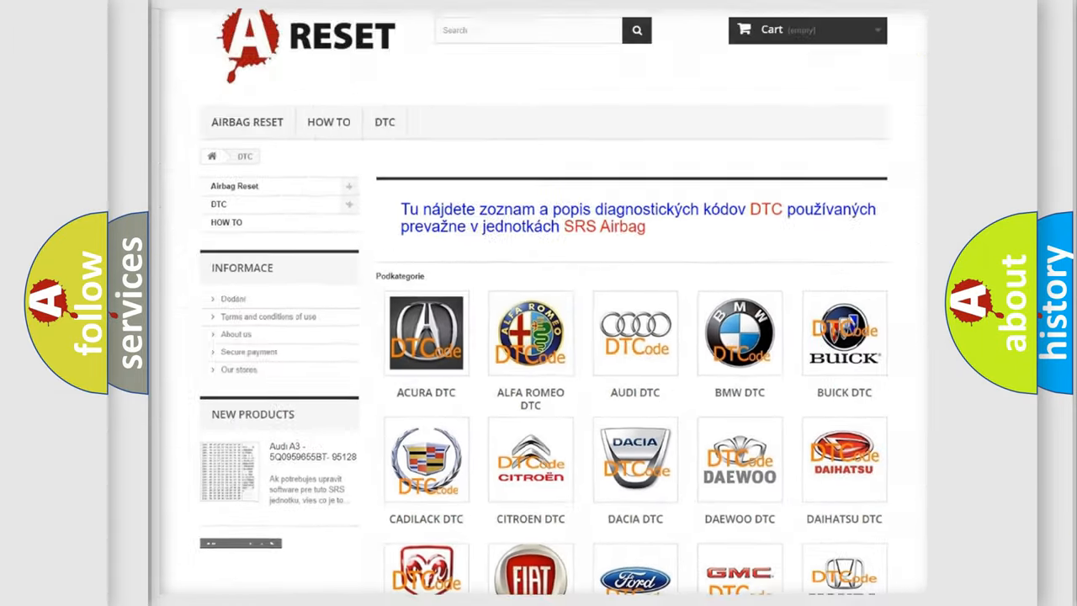
scroll("down", 3)
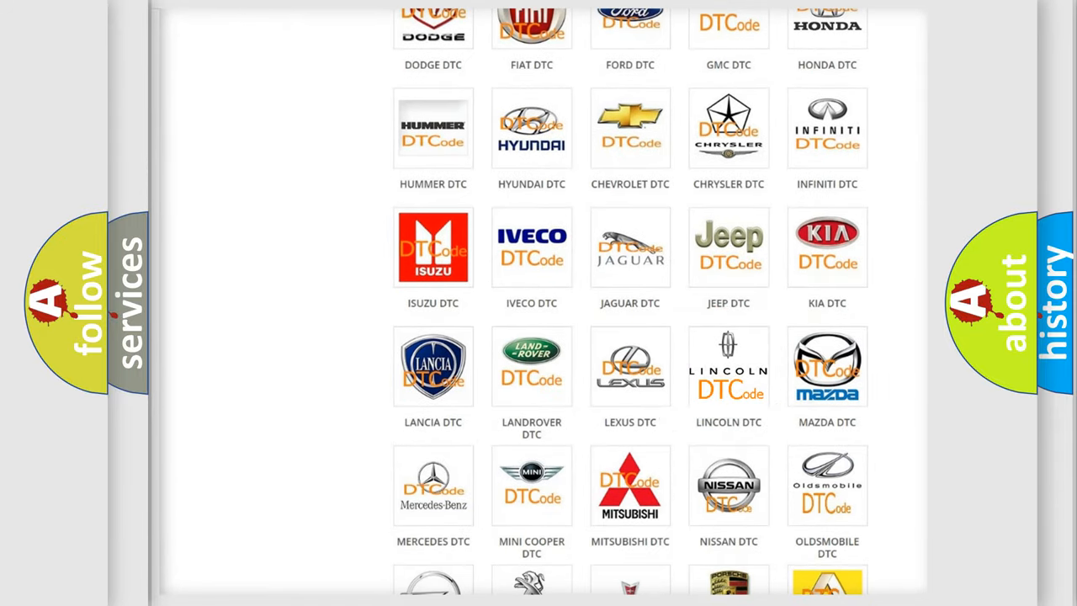
left_click(729, 367)
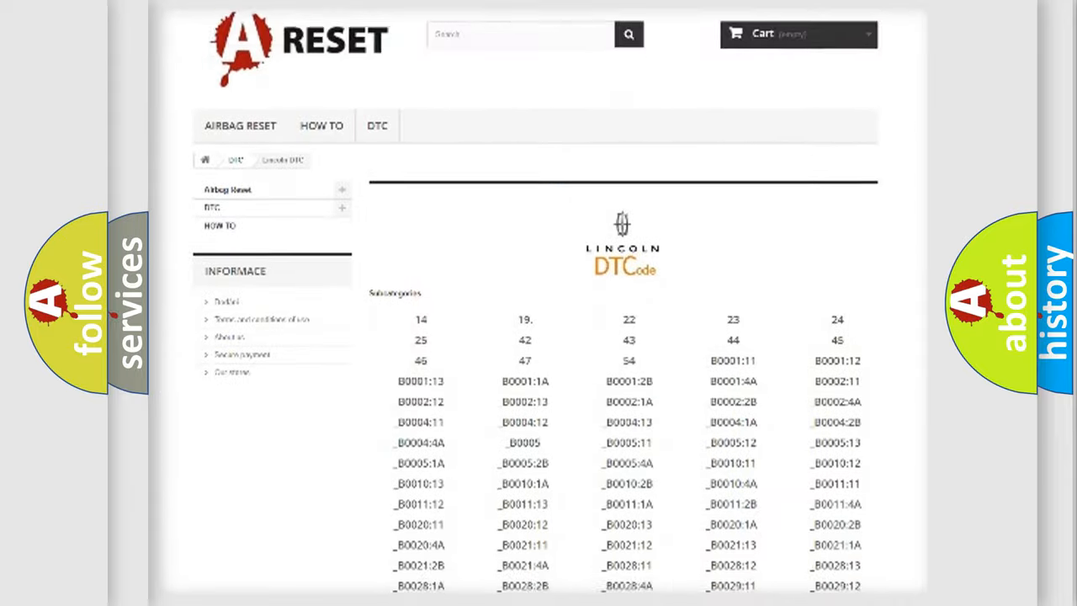
scroll("down", 3)
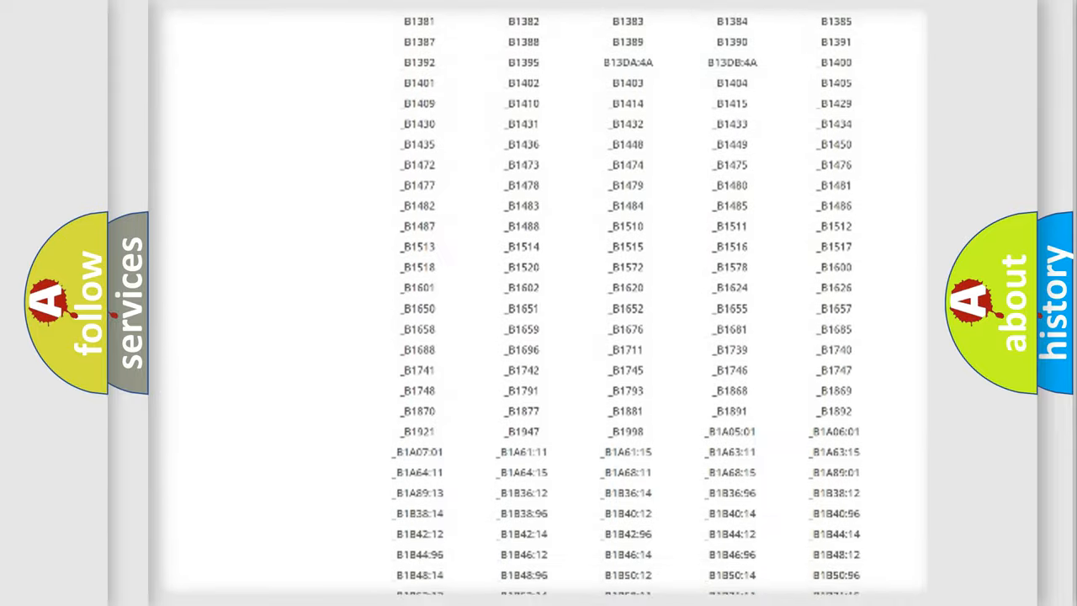